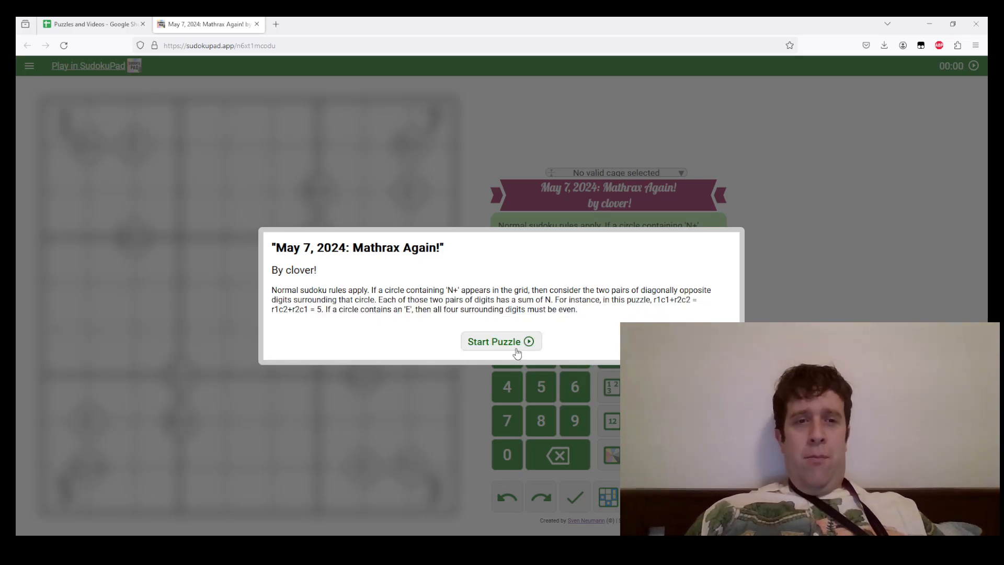
Step: Dismiss the rules dialog and start the Mathrax Again puzzle on its empty grid
click(501, 341)
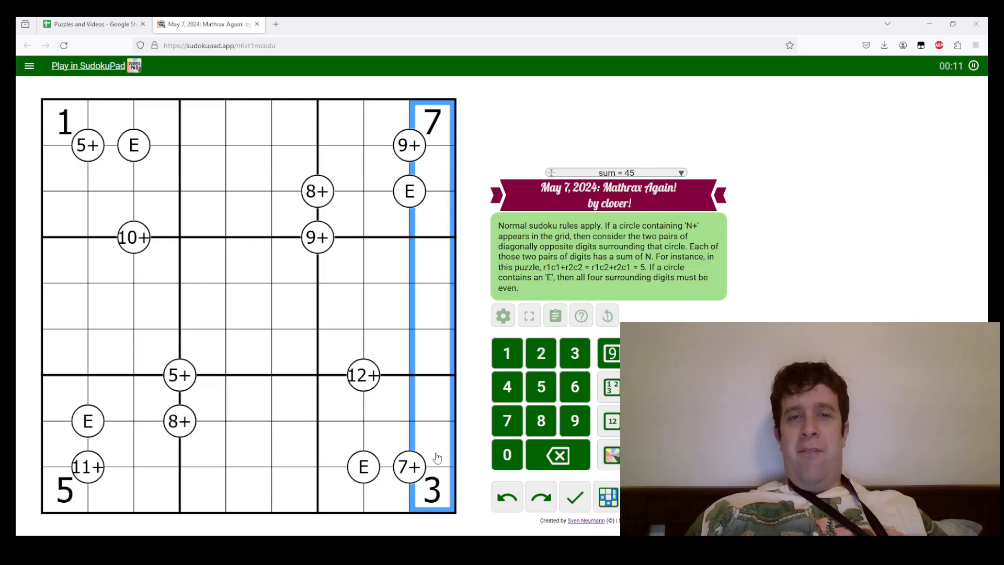
click(432, 442)
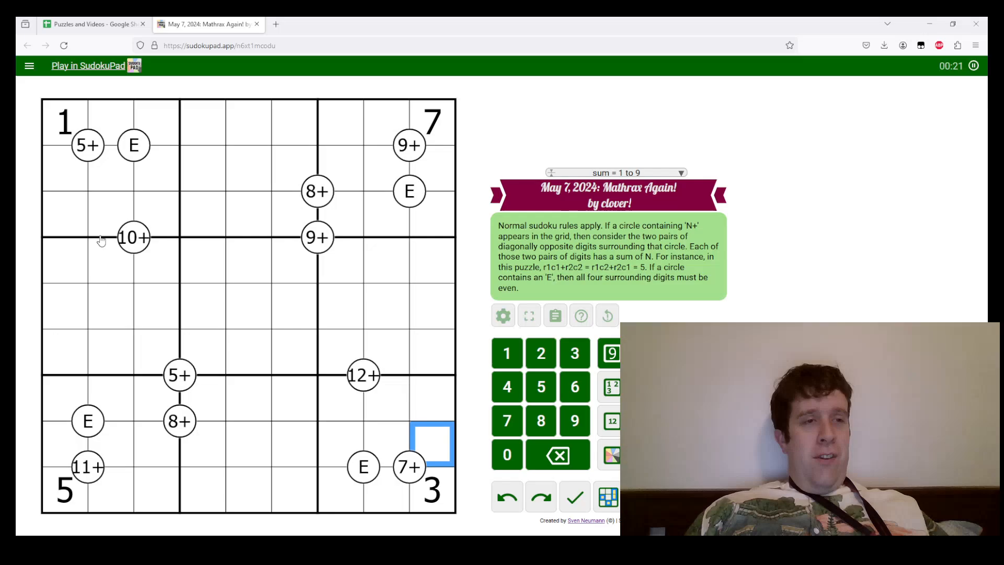
click(64, 169)
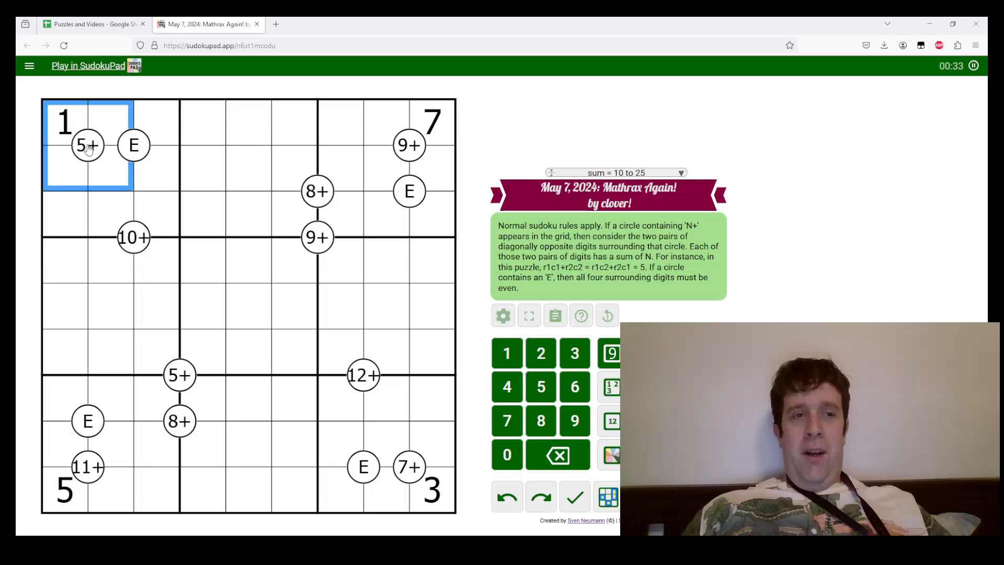
mouse_move(109, 206)
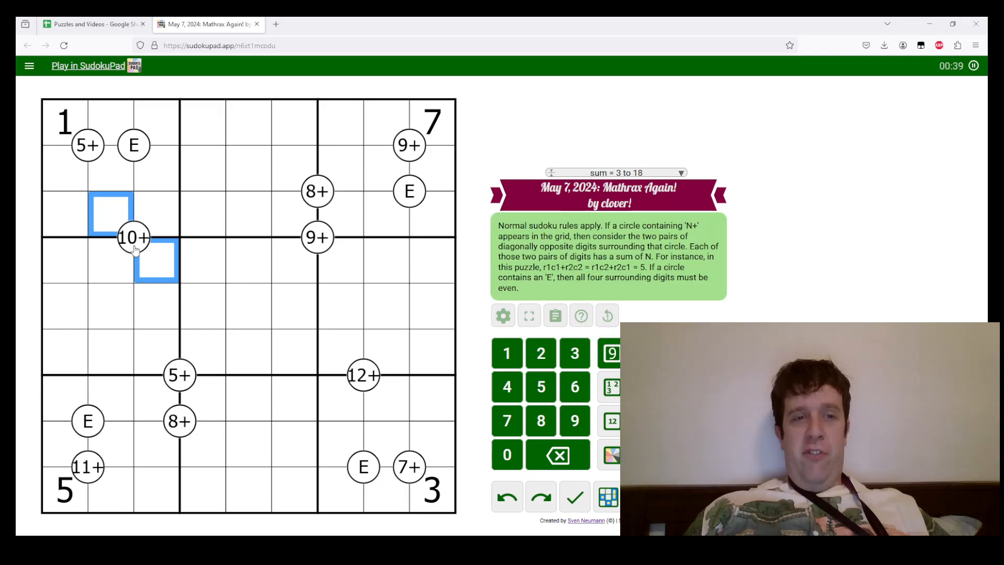
mouse_move(124, 230)
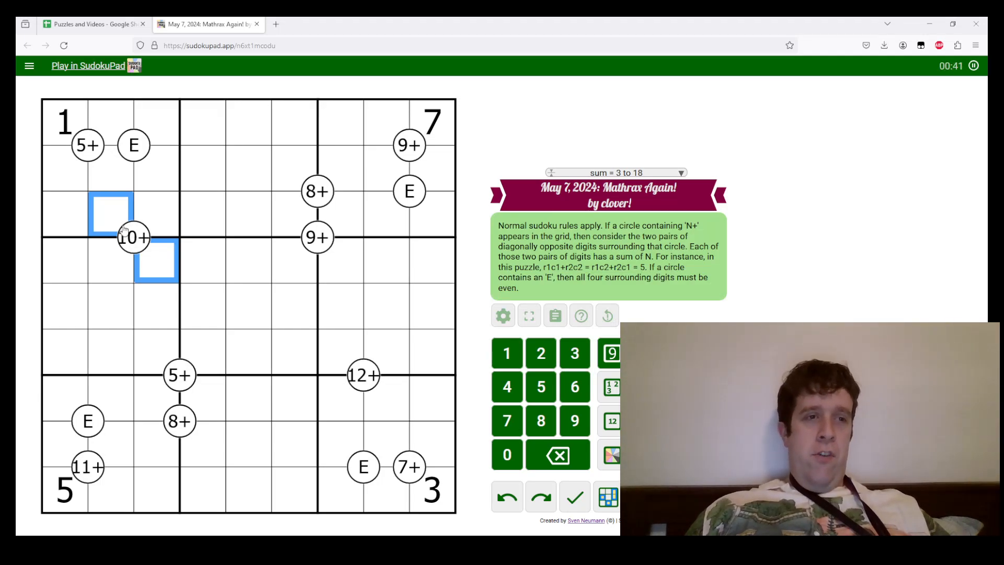
text(2)
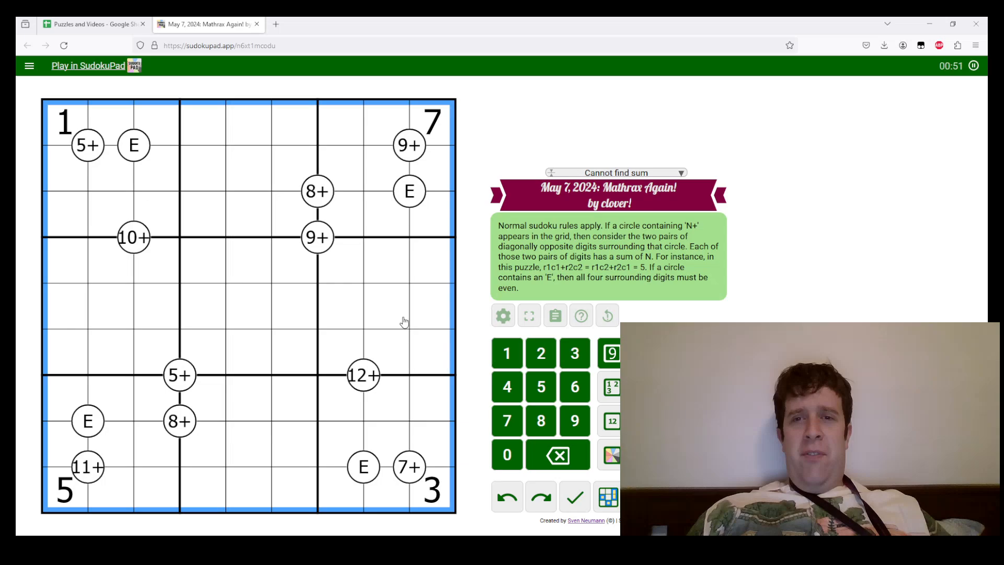
mouse_move(83, 441)
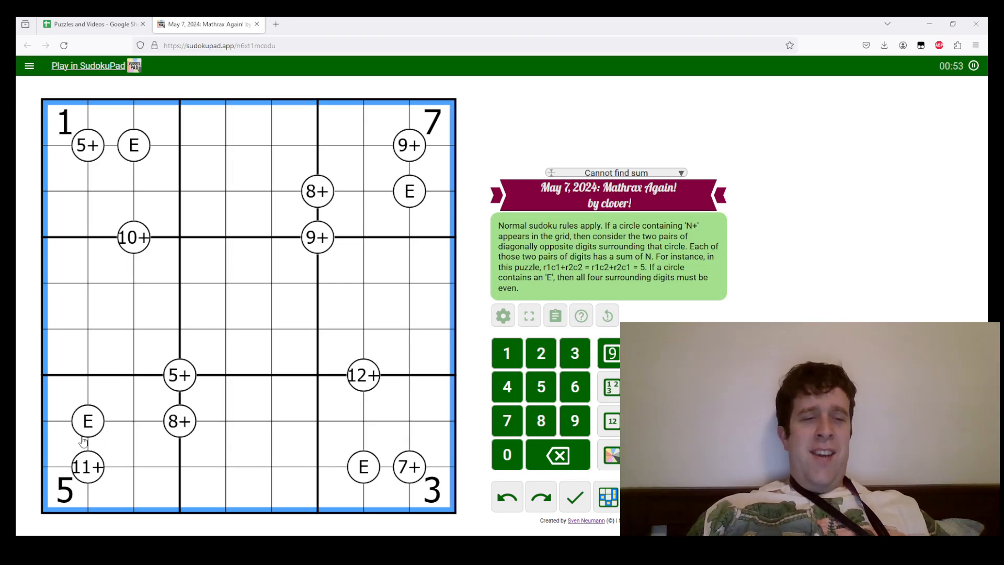
click(87, 420)
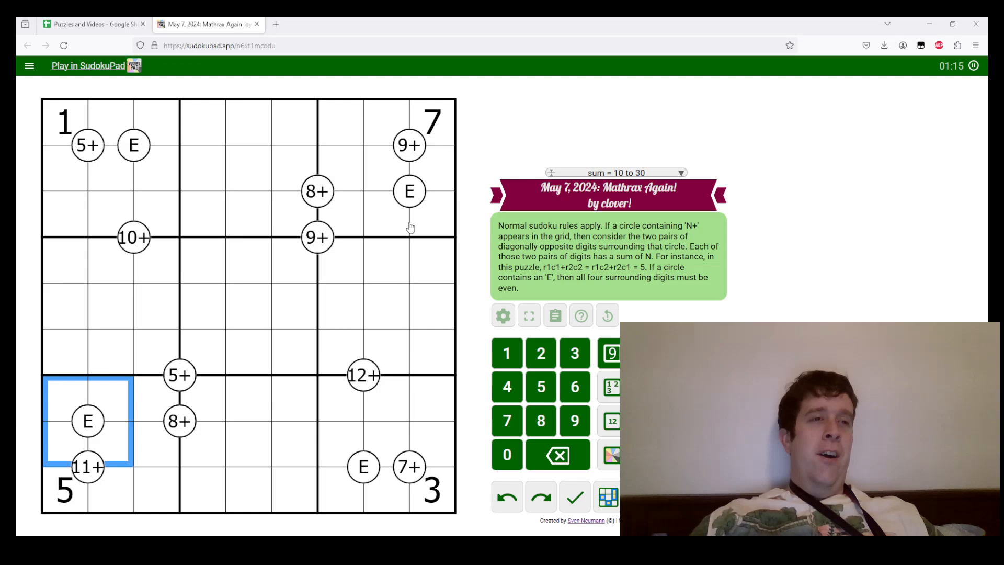
mouse_move(118, 172)
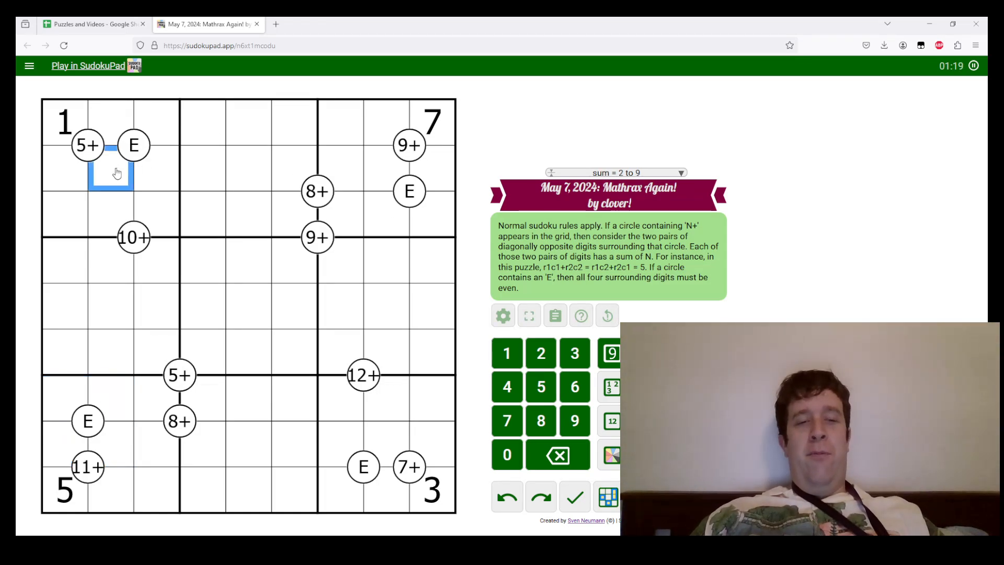
Step: Place 2, 3, 4 by the 5+ circle and 3, 2, 6 by the 9+ circle with nearby candidates
text(4)
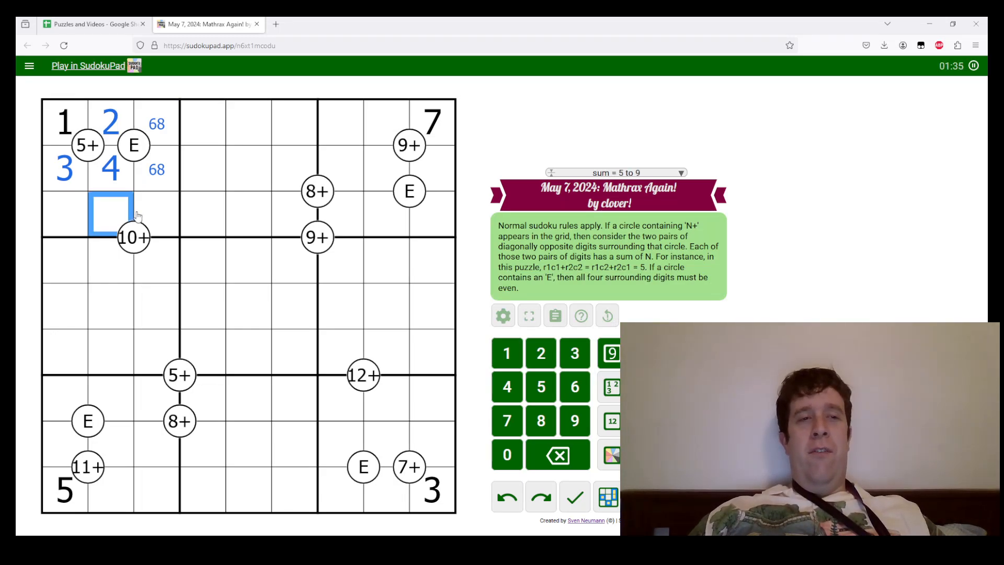
click(133, 213)
text(579)
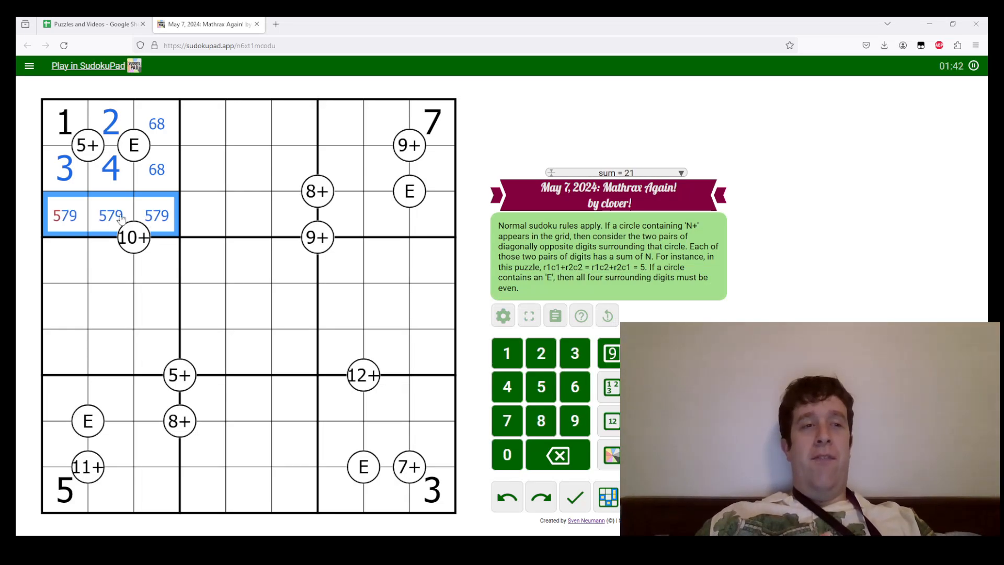
click(64, 215)
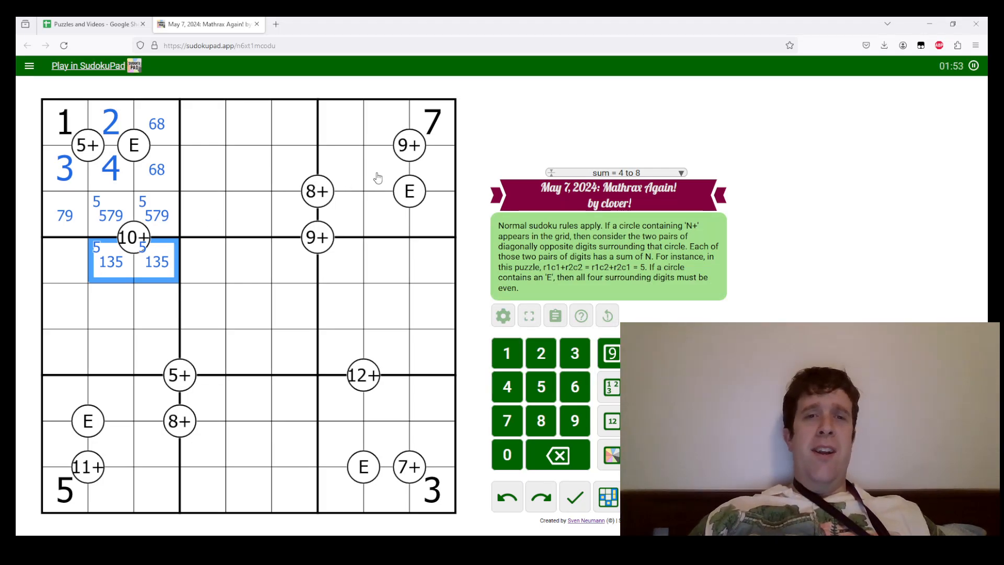
click(380, 166)
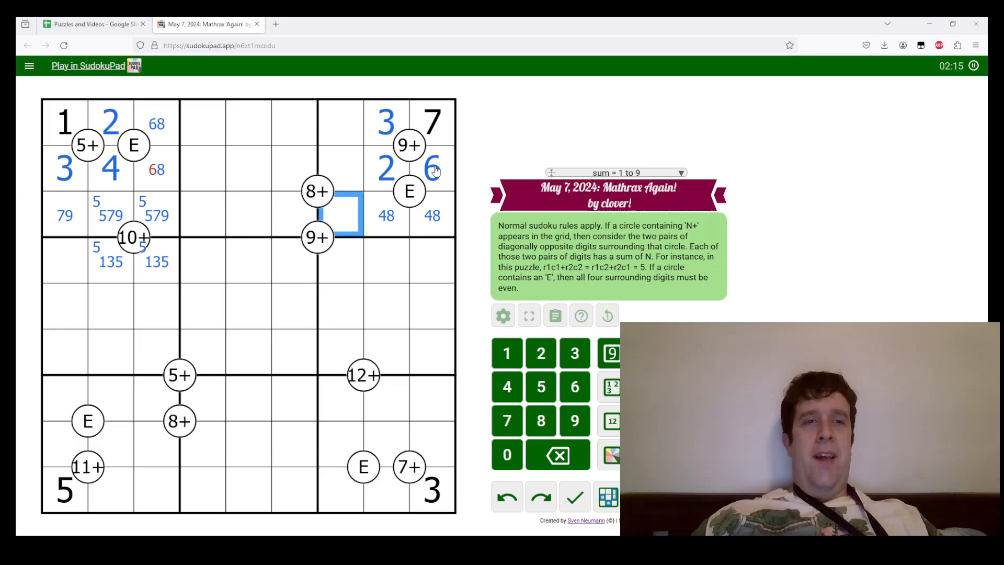
Step: Fill digits right of the 8+ circle and around the upper 9+ circle in the top-middle box
click(156, 170)
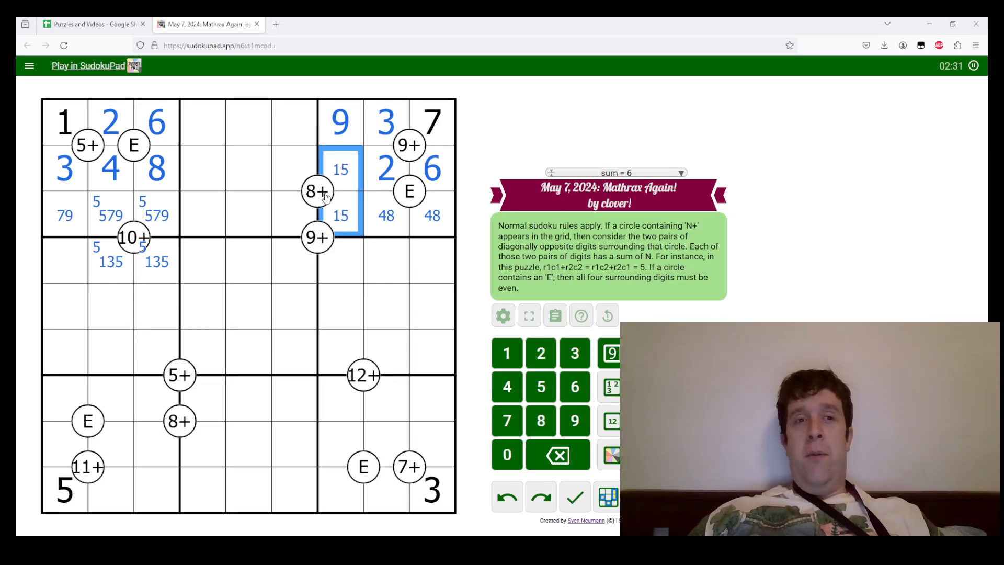
mouse_move(84, 184)
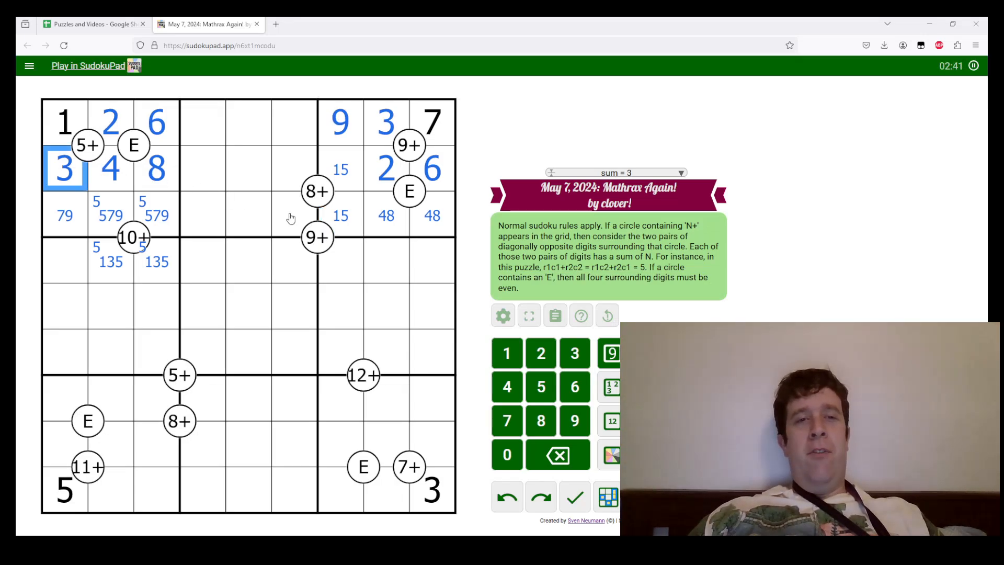
click(295, 168)
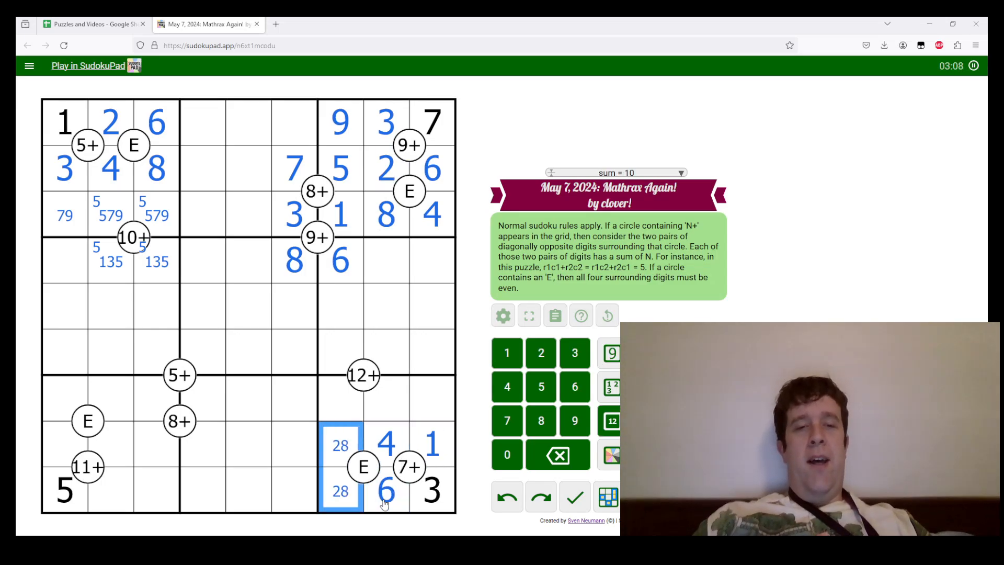
Step: Pencil 579 under the 12+ circle and resolve the row to 7, 9, 5 plus a diagonal 5
click(386, 398)
text(579)
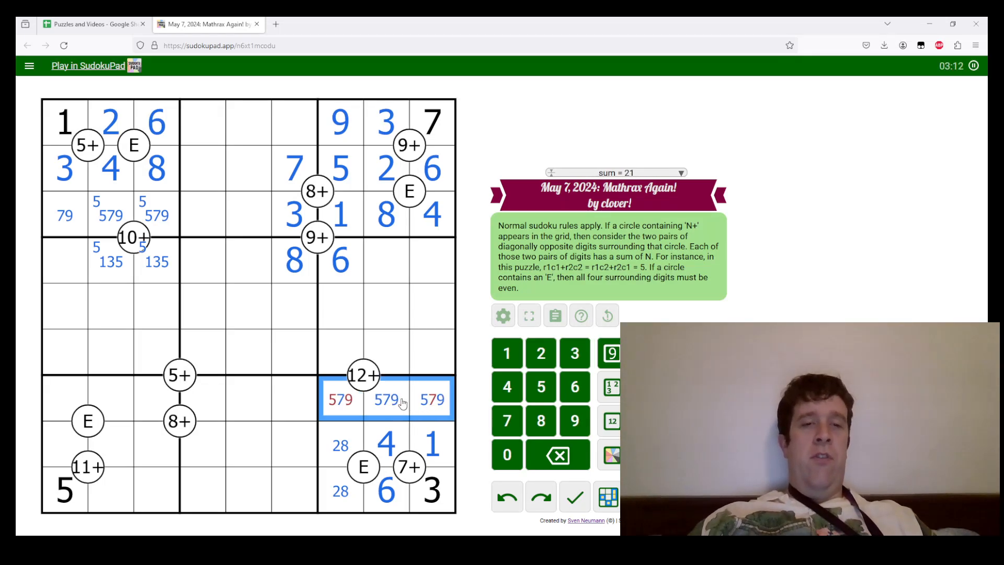
click(341, 398)
text(7)
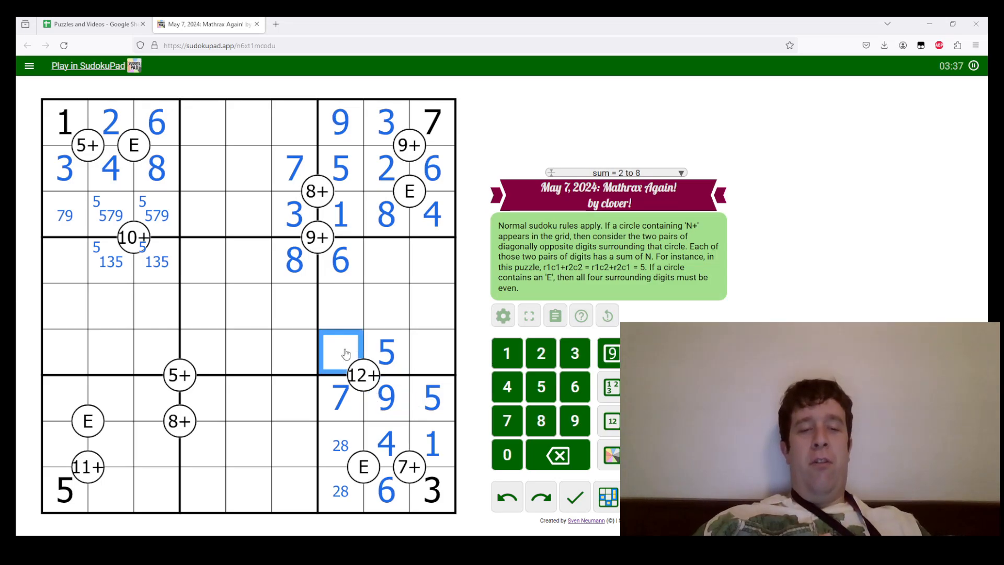
Step: Enter 4 and 8, then fill the top-left box's third row with 7, 5, 9
text(4)
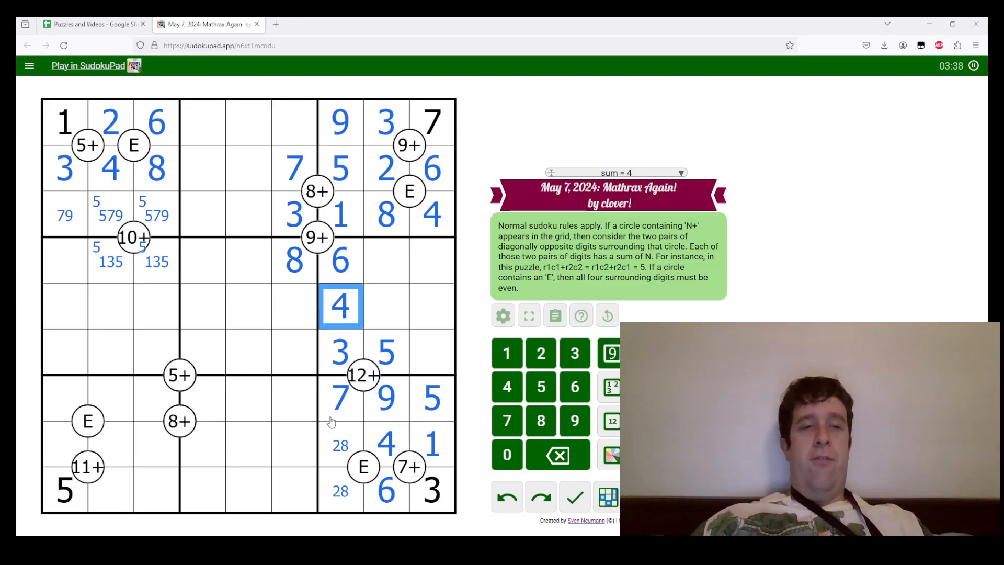
mouse_move(112, 446)
text(6)
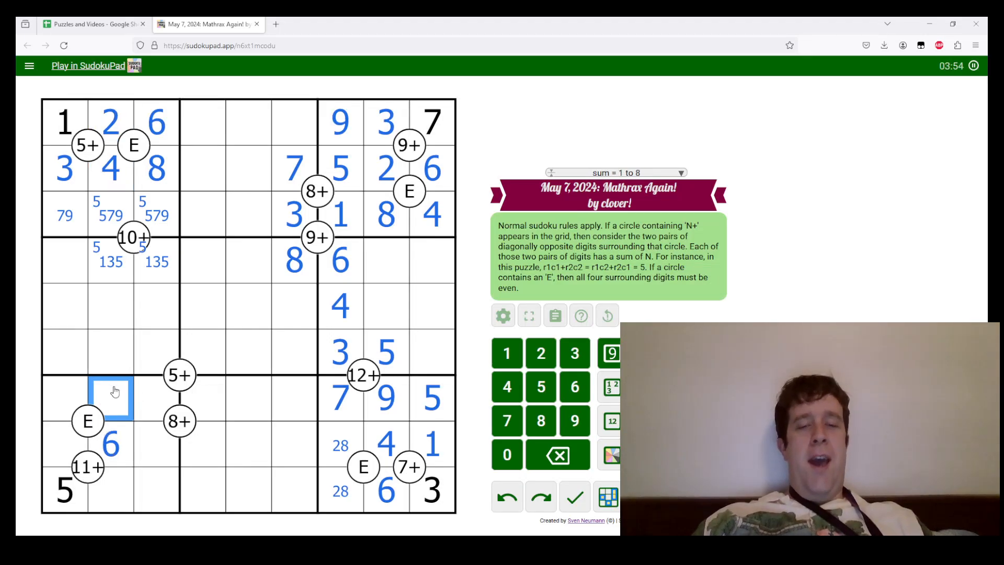
text(8)
click(340, 490)
text(2)
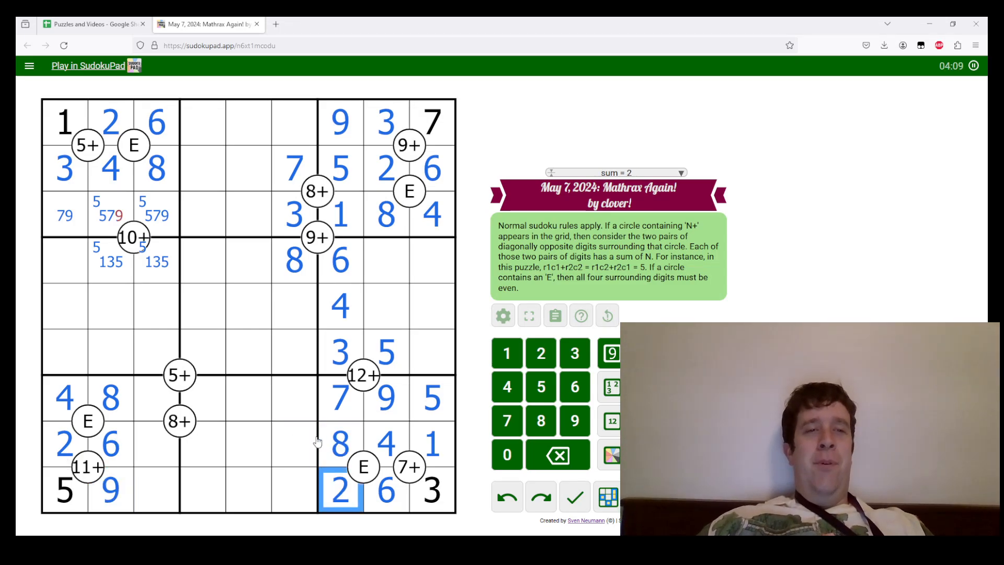
click(110, 214)
text(137)
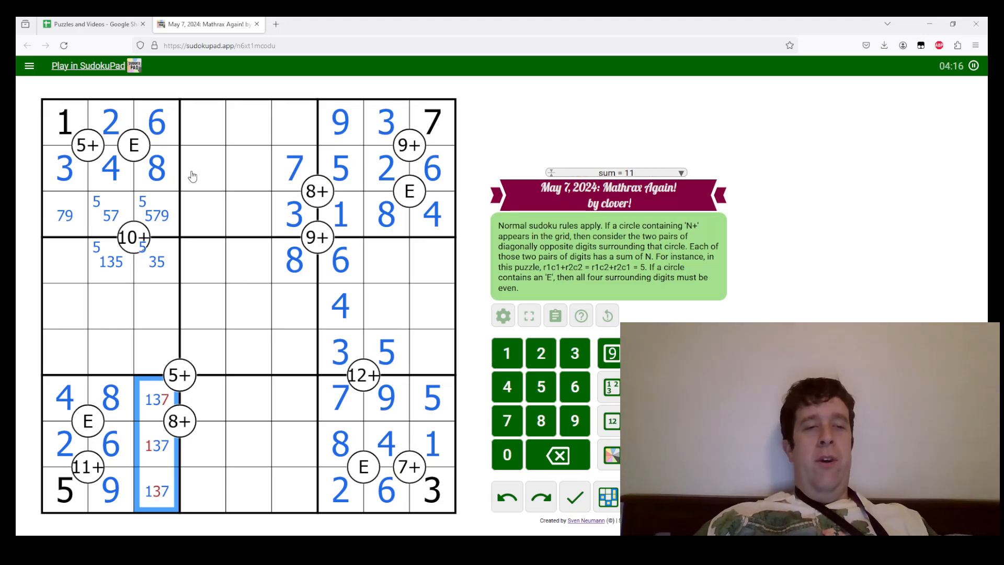
click(156, 215)
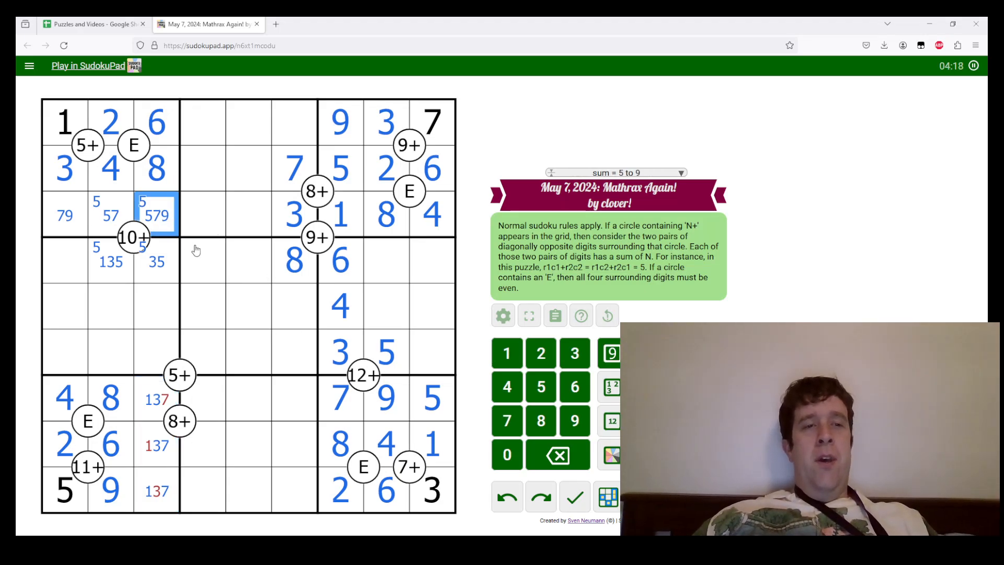
click(156, 261)
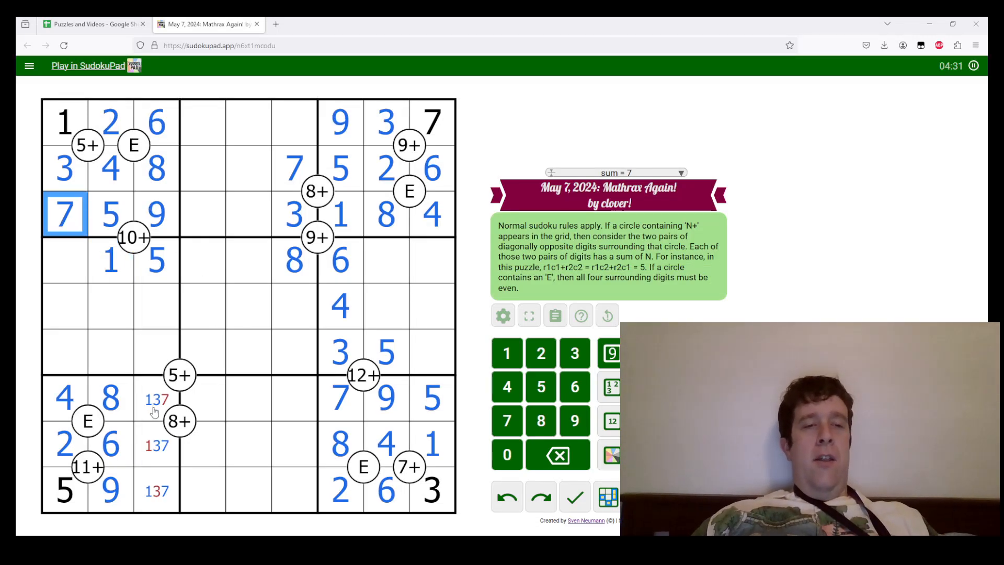
Step: Narrow the lower column-three 37 candidates and cells beside the 5+ and 8+ circles
click(157, 445)
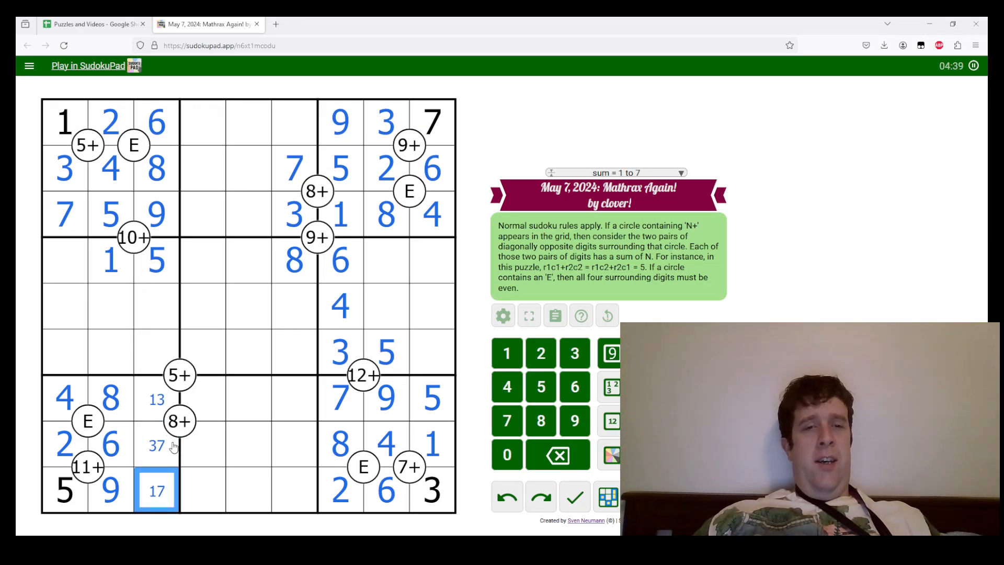
click(155, 445)
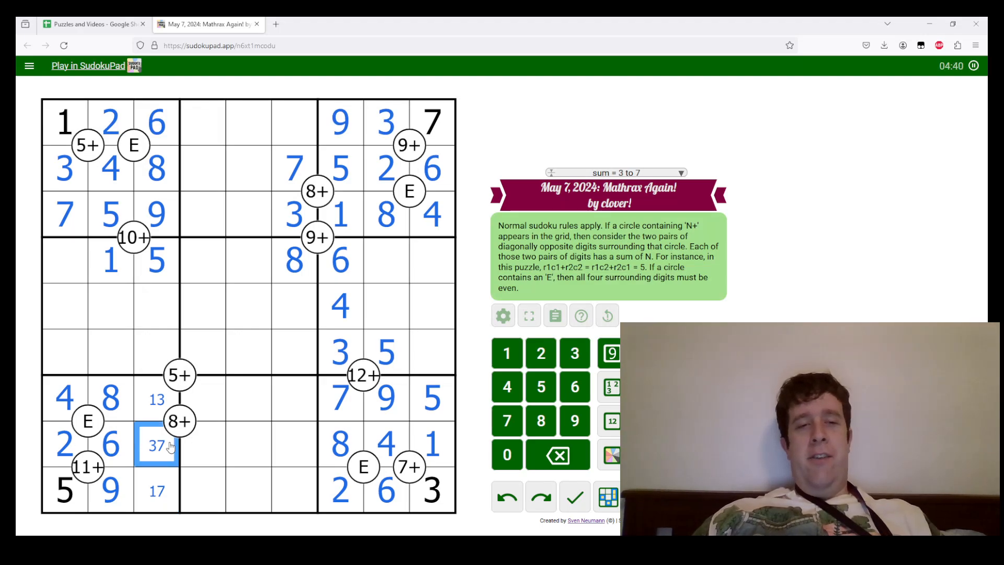
mouse_move(152, 475)
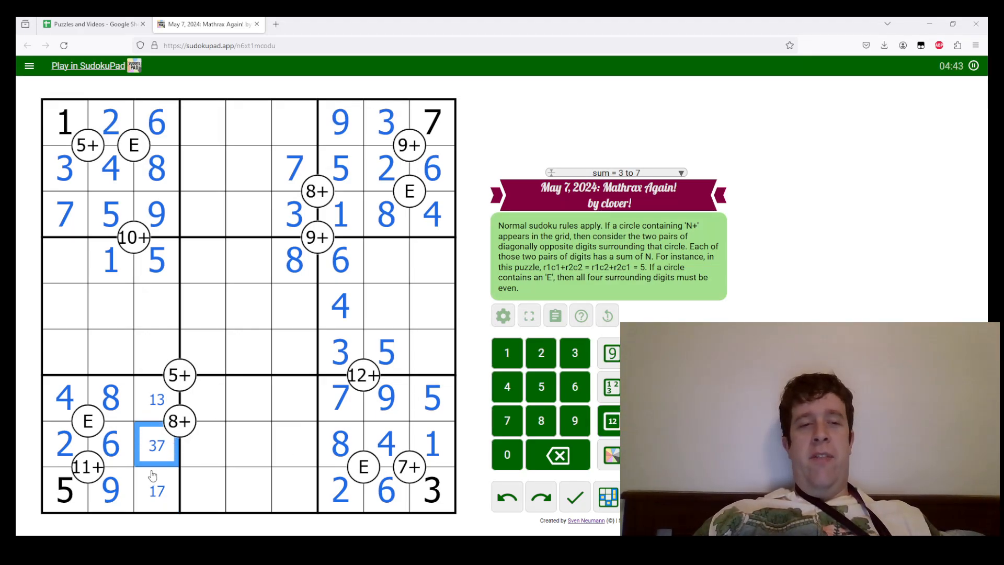
click(211, 400)
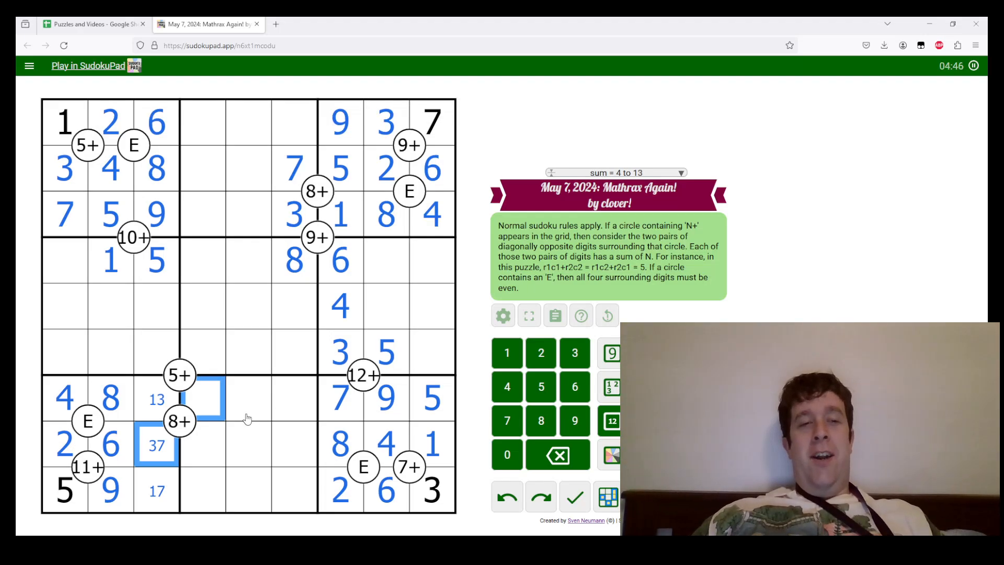
click(432, 398)
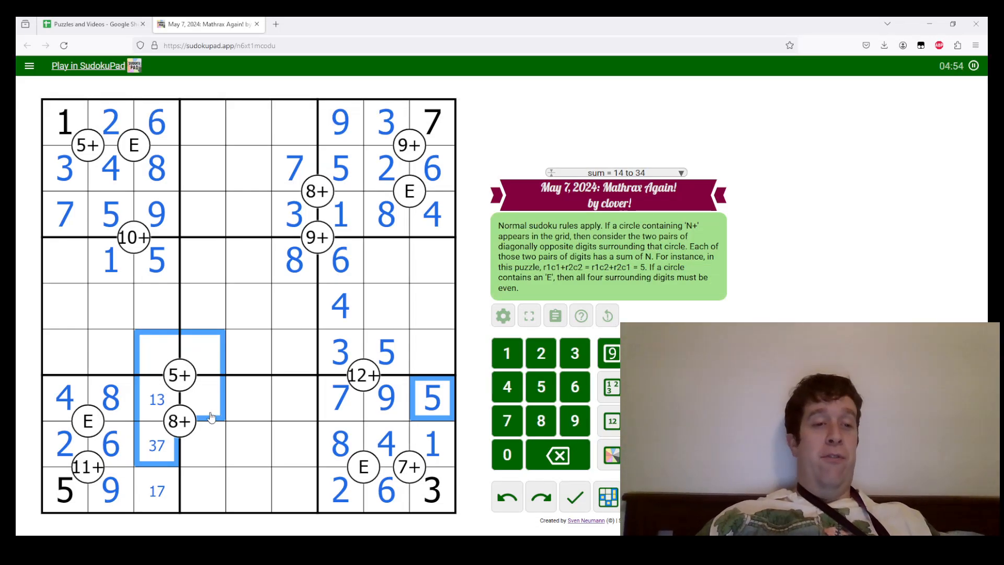
click(157, 446)
text(7)
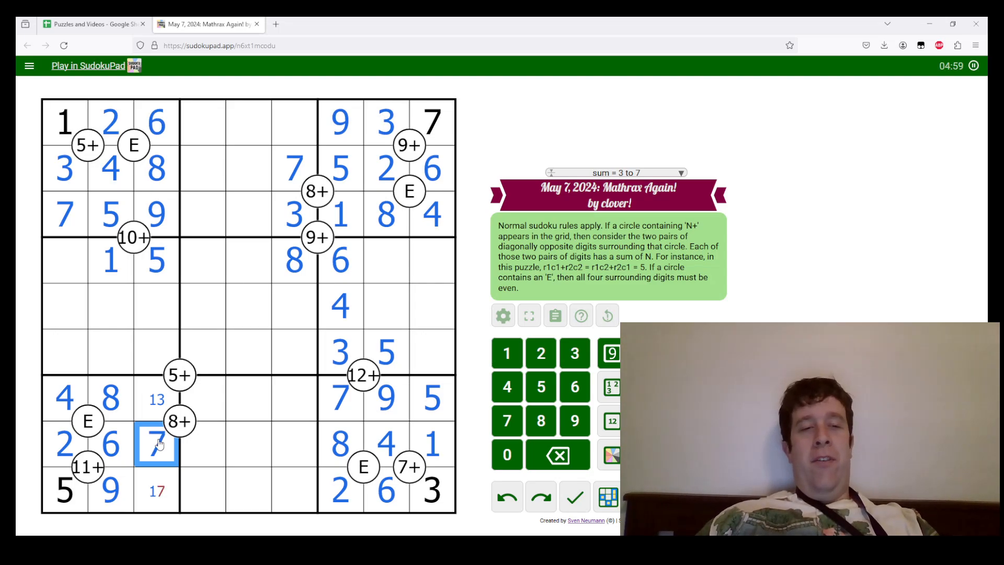
Step: Enter 3, 3 and 6 to finish column three and extend the top-middle and right boxes
text(3)
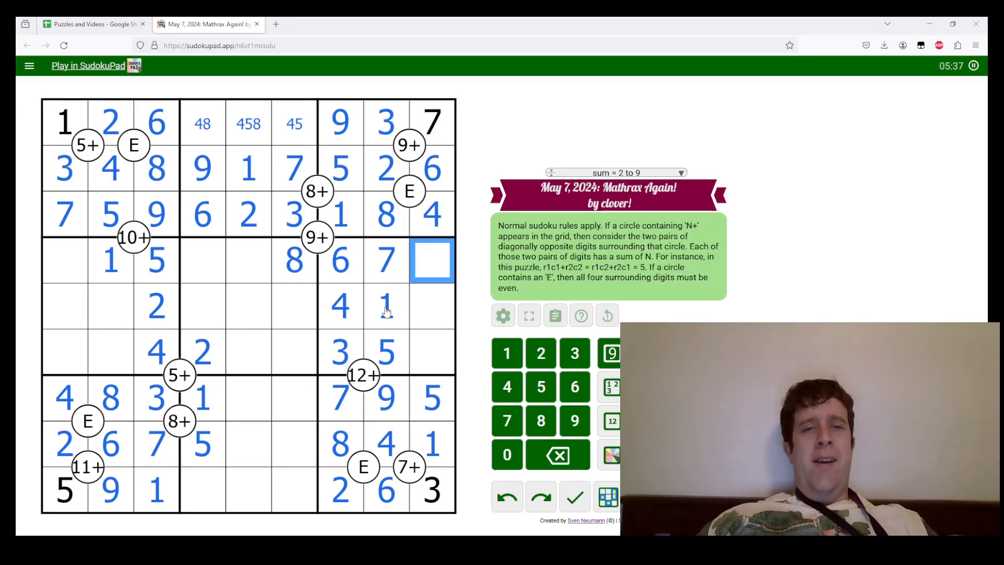
text(3)
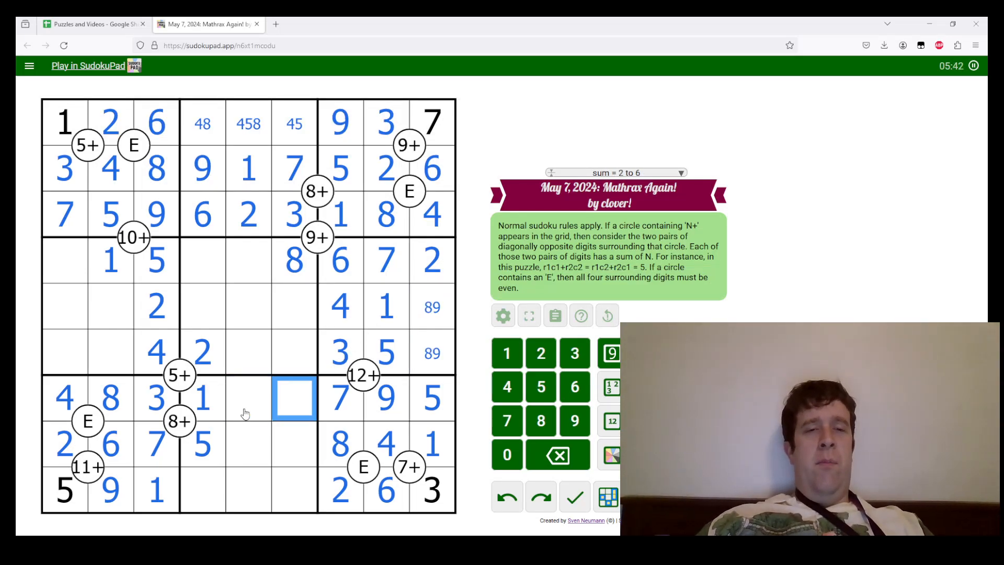
text(6)
text(2)
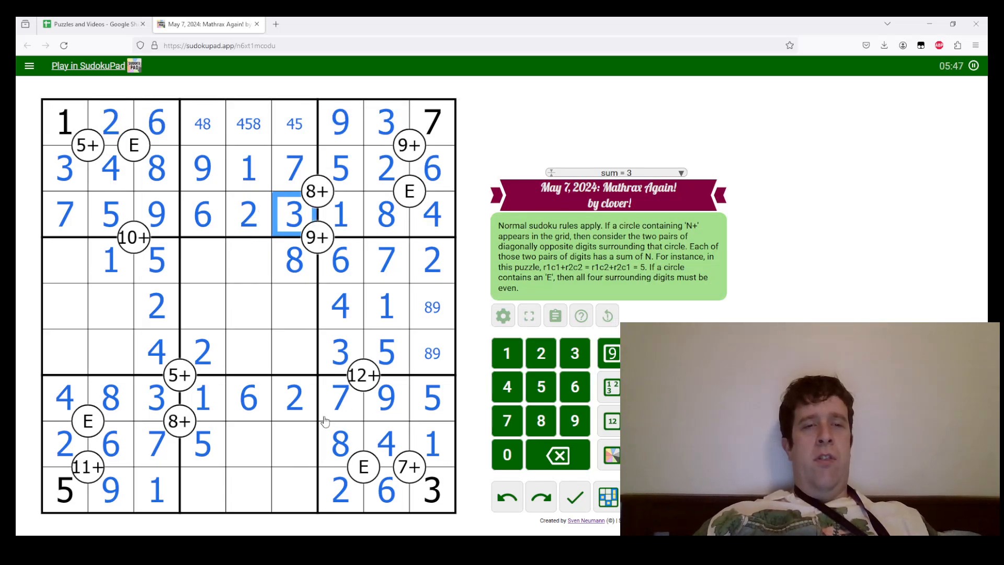
Step: Mark the 78 bottom-row pair, fill row six's second cell and place 9 at row four's start
click(292, 445)
text(78)
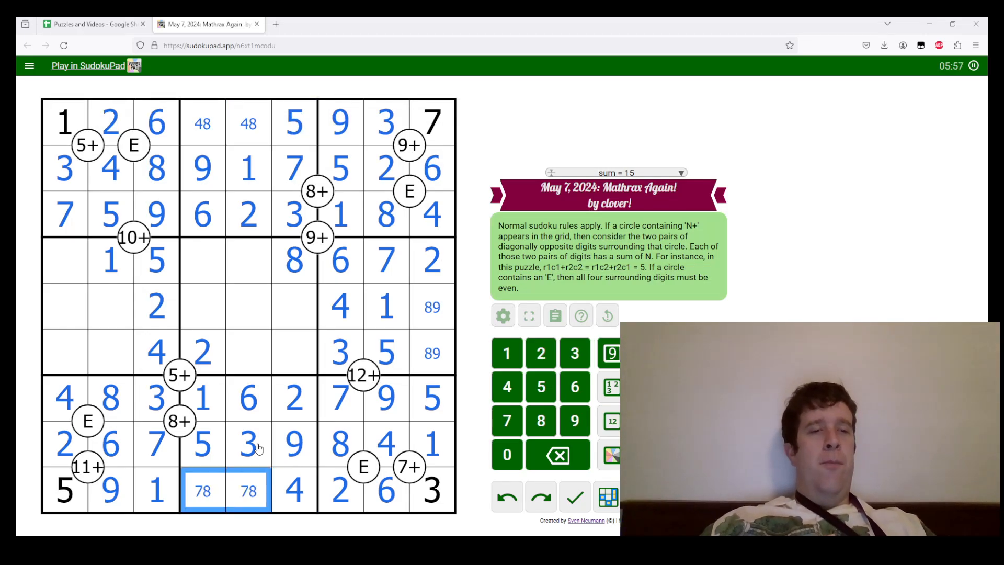
click(110, 307)
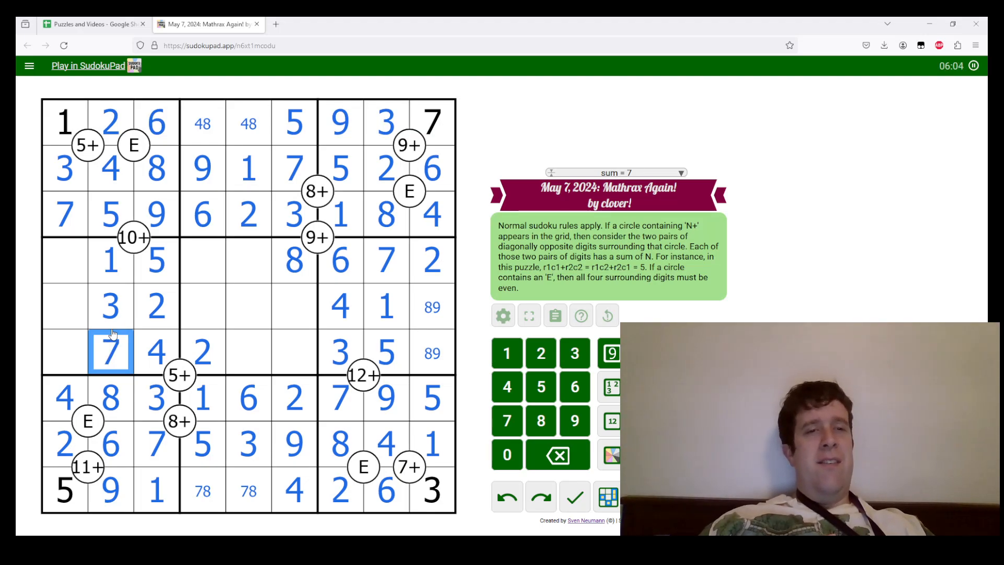
click(63, 260)
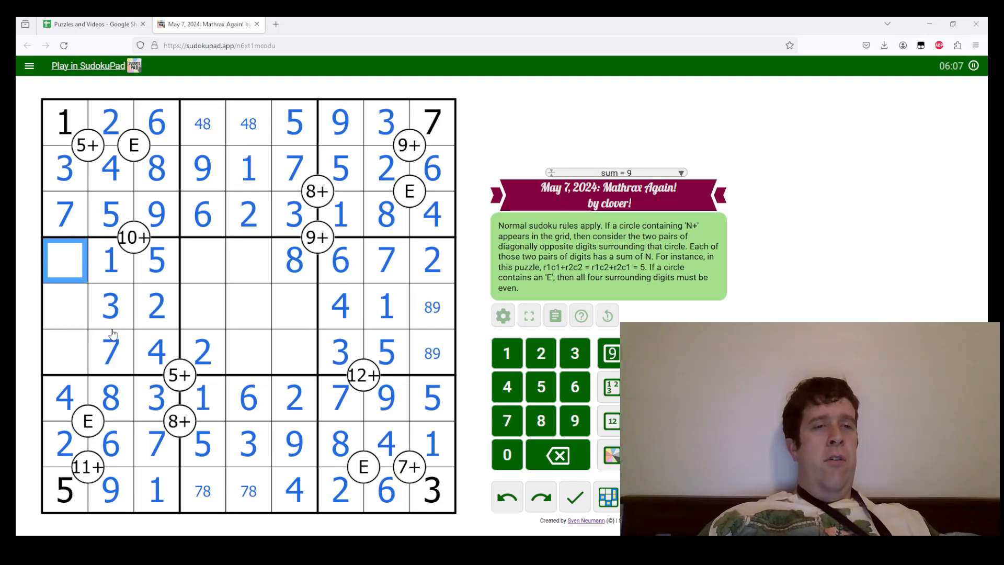
text(9)
click(64, 328)
text(68)
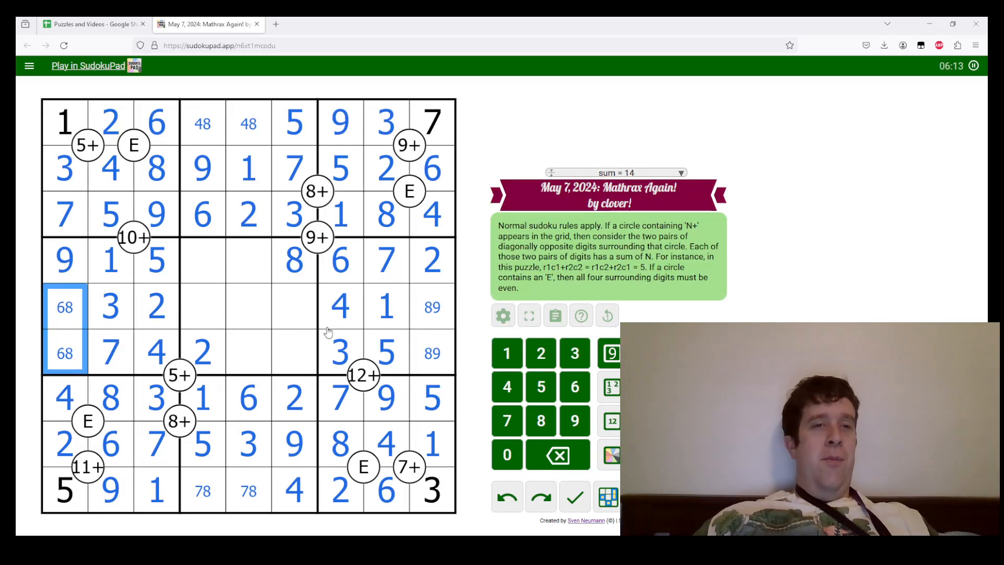
mouse_move(338, 342)
text(4)
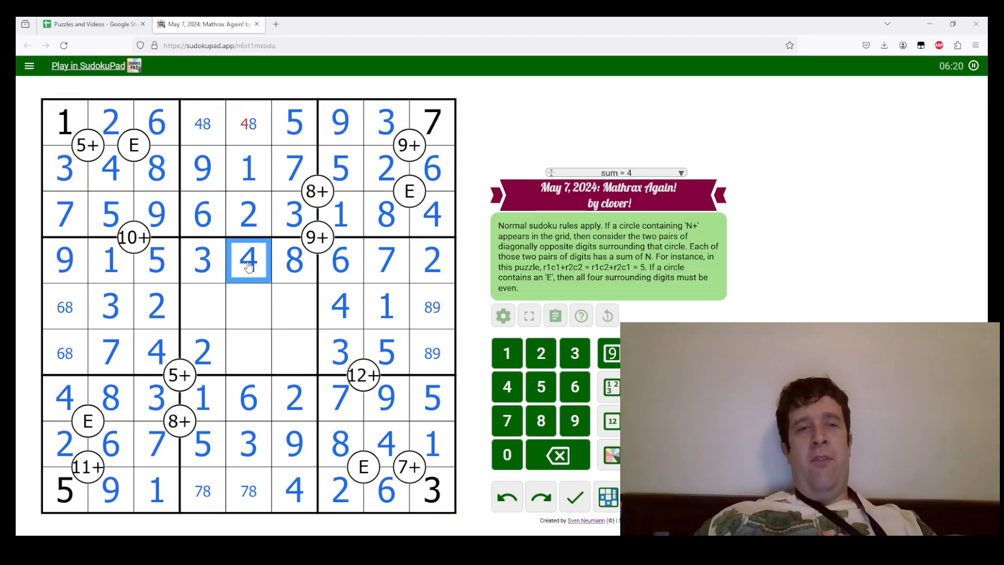
Step: Resolve the 48 top-row cell, finish the centre box with 7 and 1, and confirm the Congrats dialog
click(247, 122)
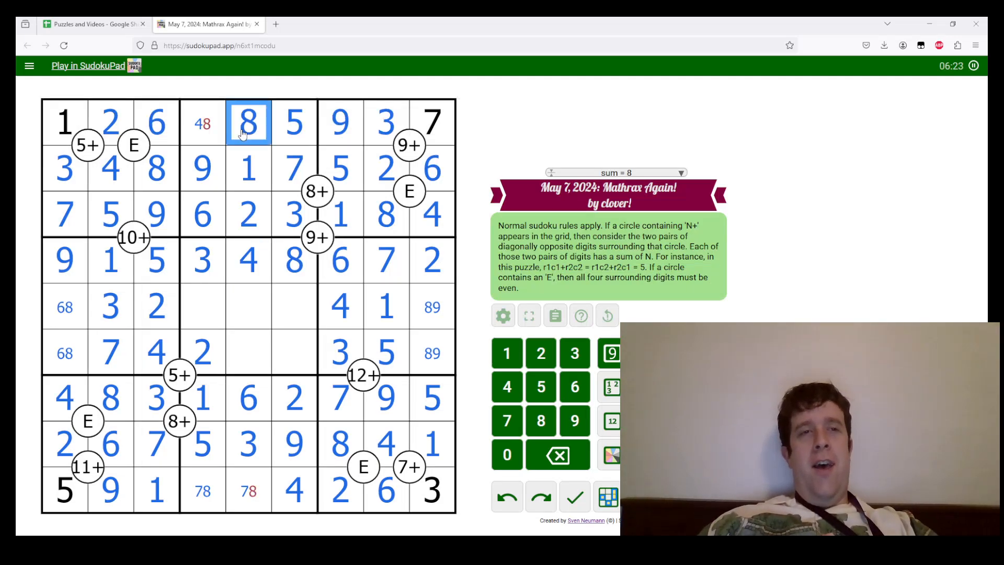
click(249, 490)
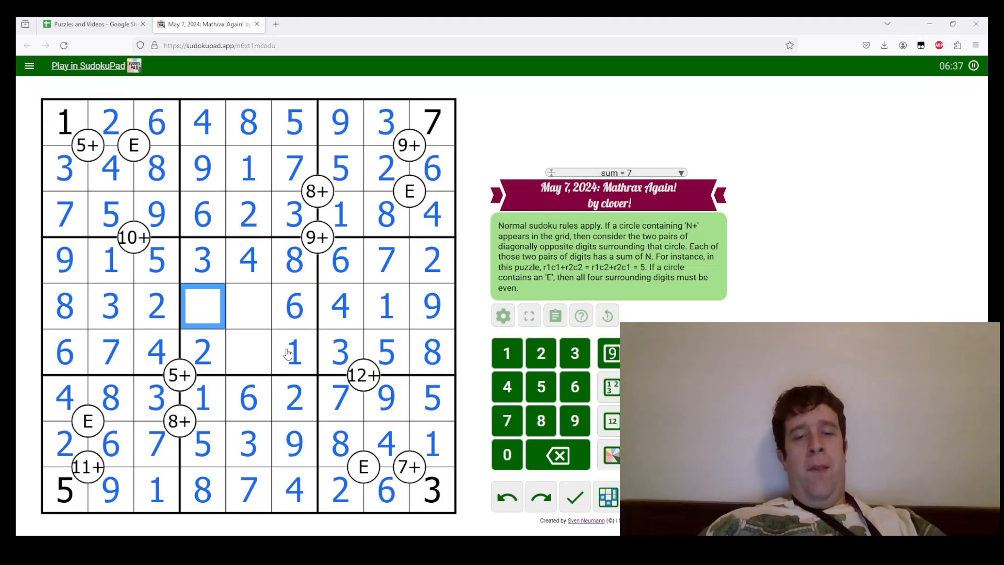
text(7)
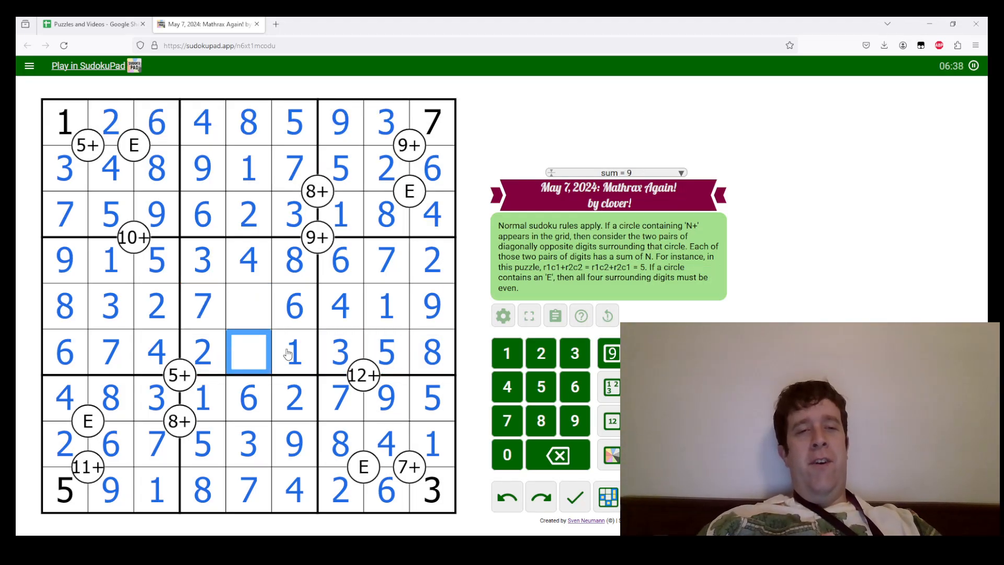
text(1)
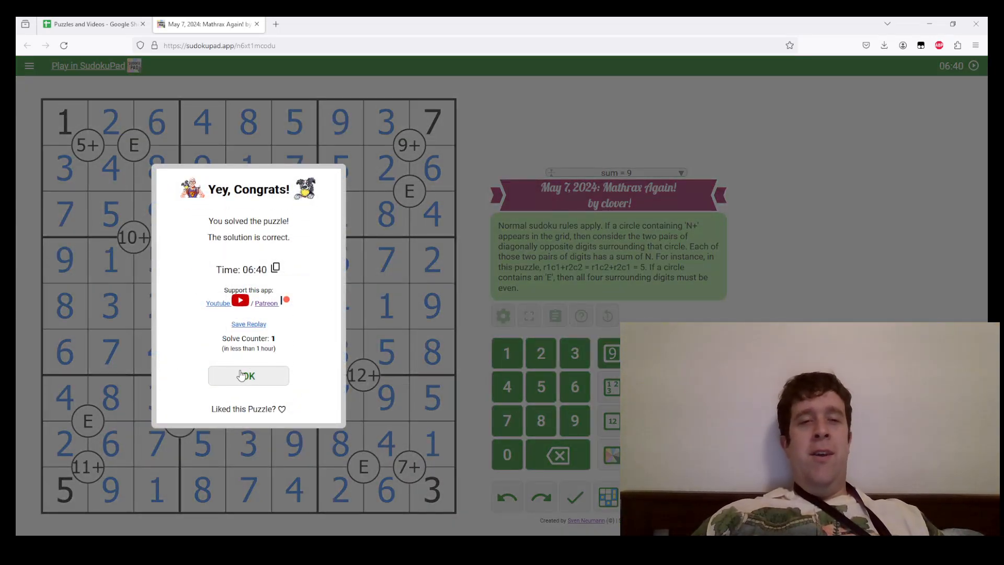
click(248, 375)
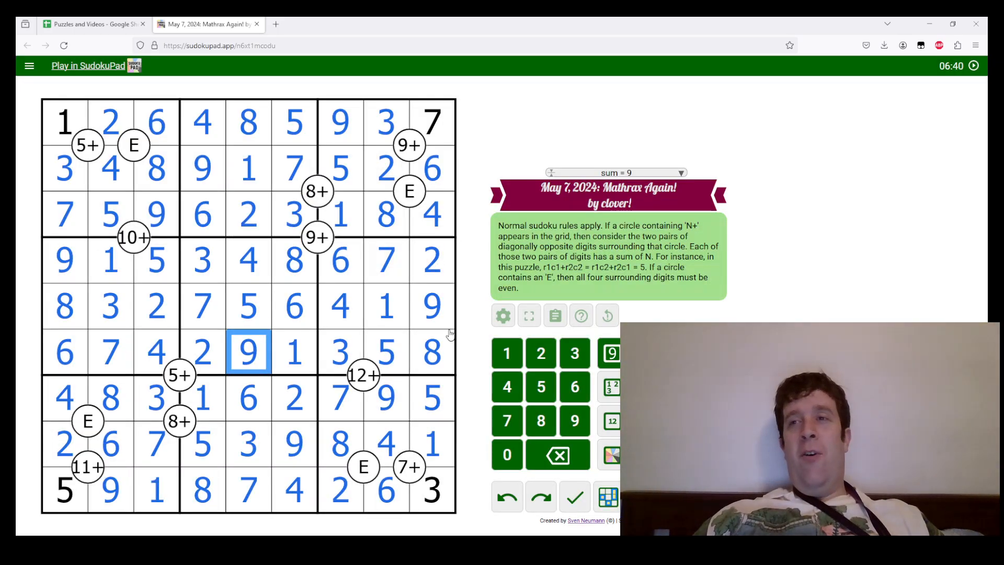